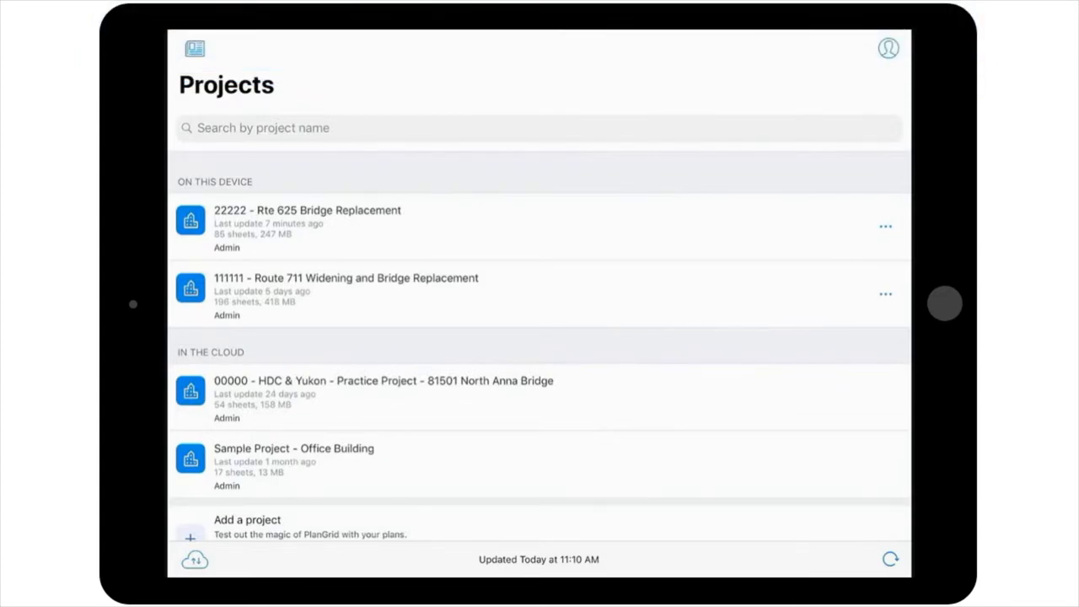
Open the 22222 - Rte 625 Bridge Replacement project from the Projects list
{"action": "left_click", "coordinate": [307, 223]}
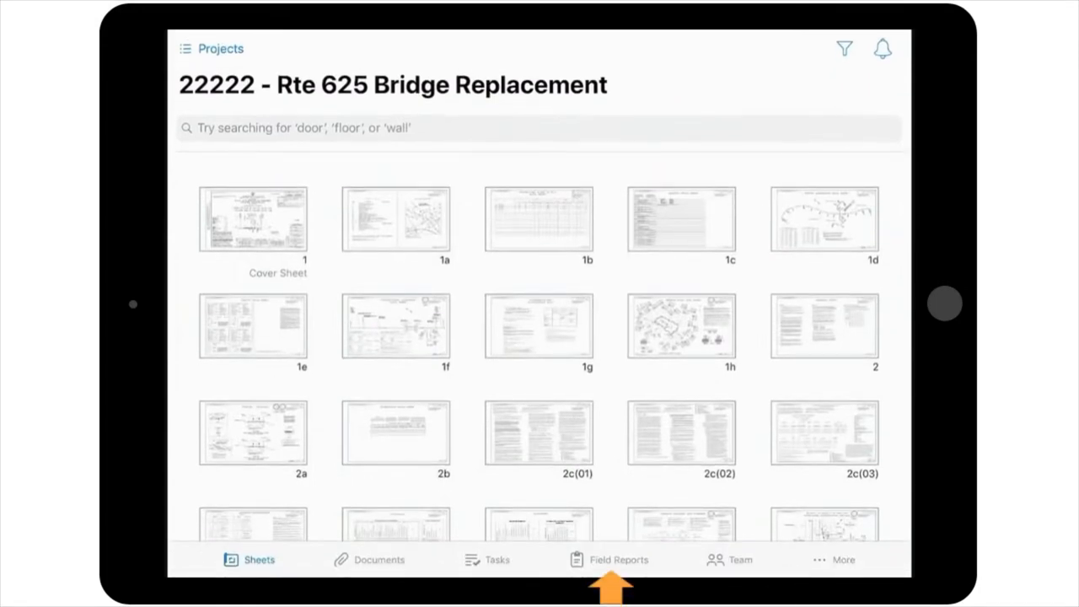
Show the project's Field Reports list with its six report templates
{"action": "left_click", "coordinate": [609, 559]}
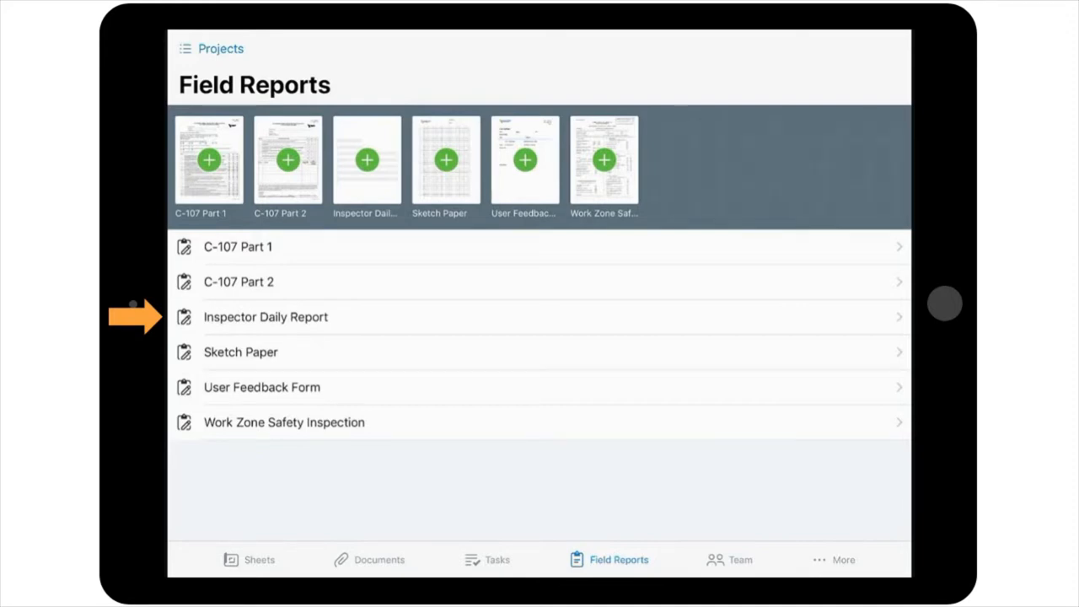
Open Inspector Daily Report to list the Nov 7 and Nov 5, 2019 submitted reports
{"action": "left_click", "coordinate": [265, 317]}
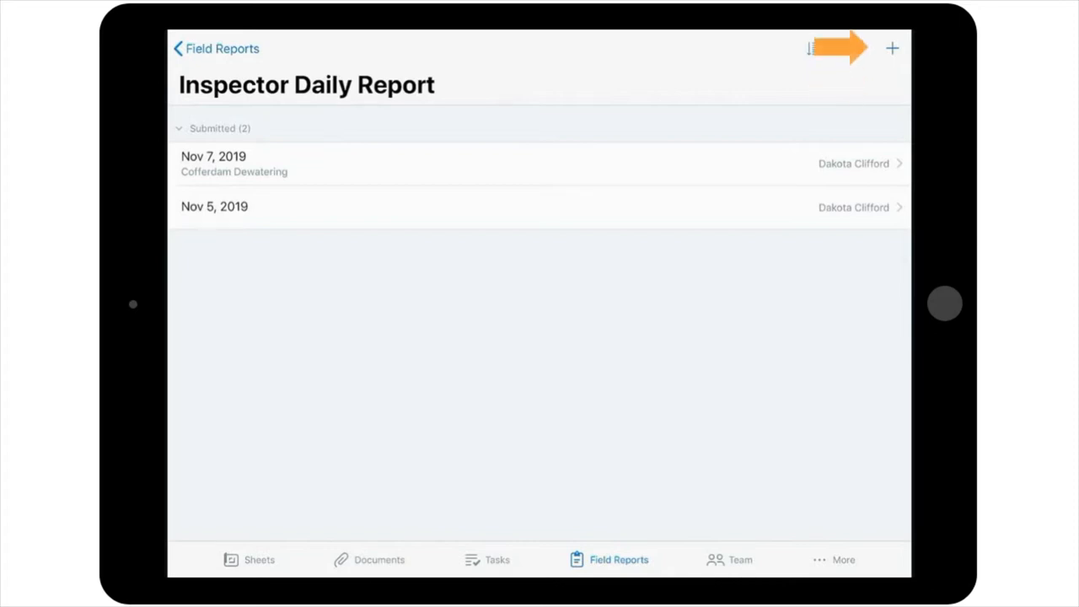
Create a new Nov 18, 2019 Inspector Daily Report with description 'Cofferdam Dewatering'
{"action": "left_click", "coordinate": [892, 48]}
{"action": "type", "text": "Cofferdam"}
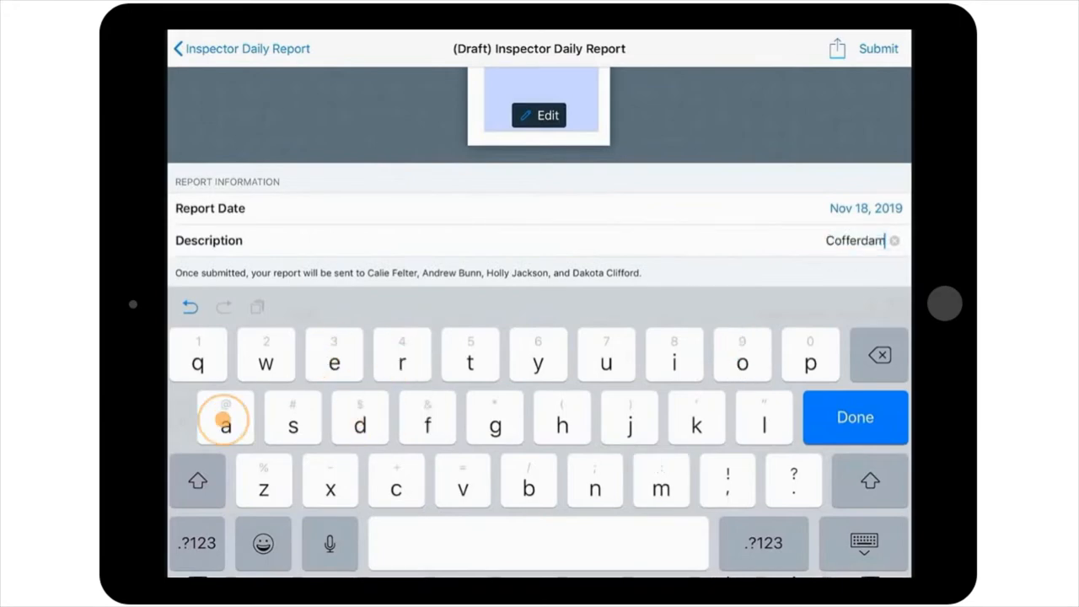
{"action": "left_click", "coordinate": [198, 480]}
{"action": "type", "text": " Dewatering"}
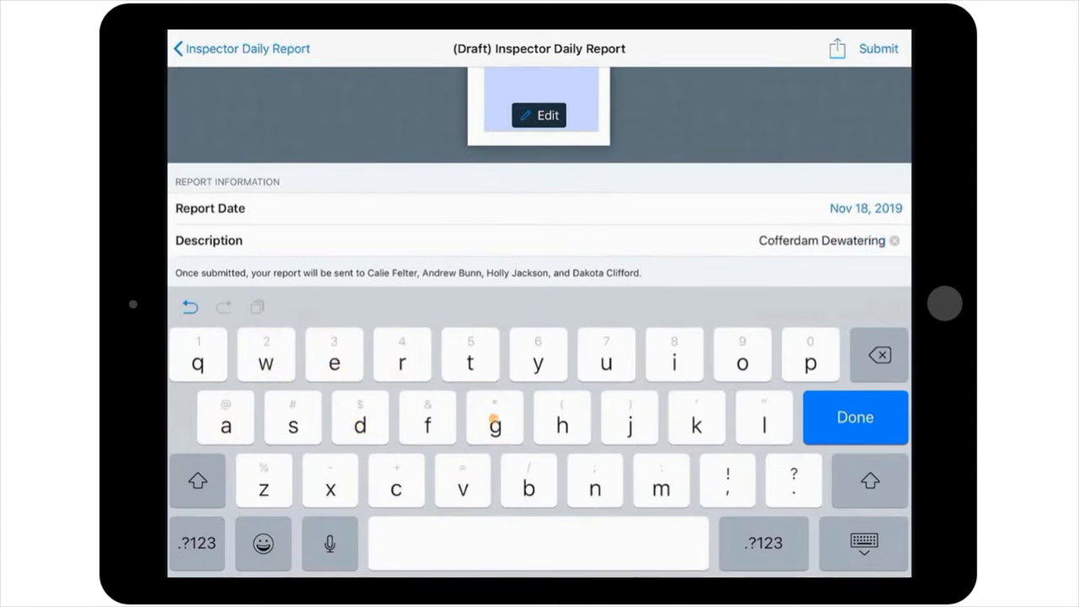
{"action": "left_click", "coordinate": [854, 417]}
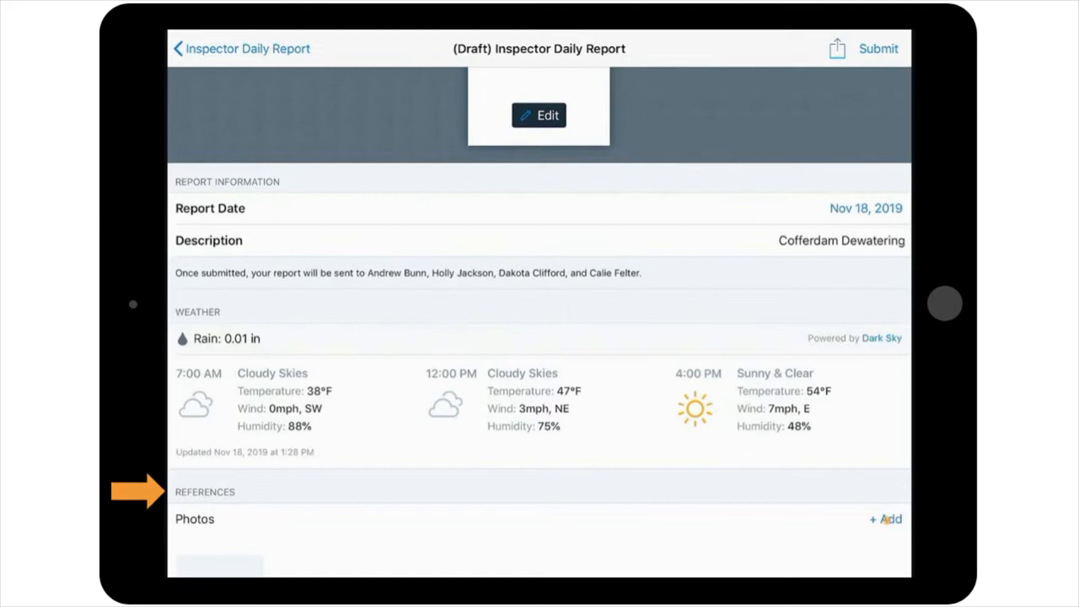
Attach the Capture photo and three March 24, 2017 PlanGrid site photos to the report
{"action": "left_click", "coordinate": [887, 519]}
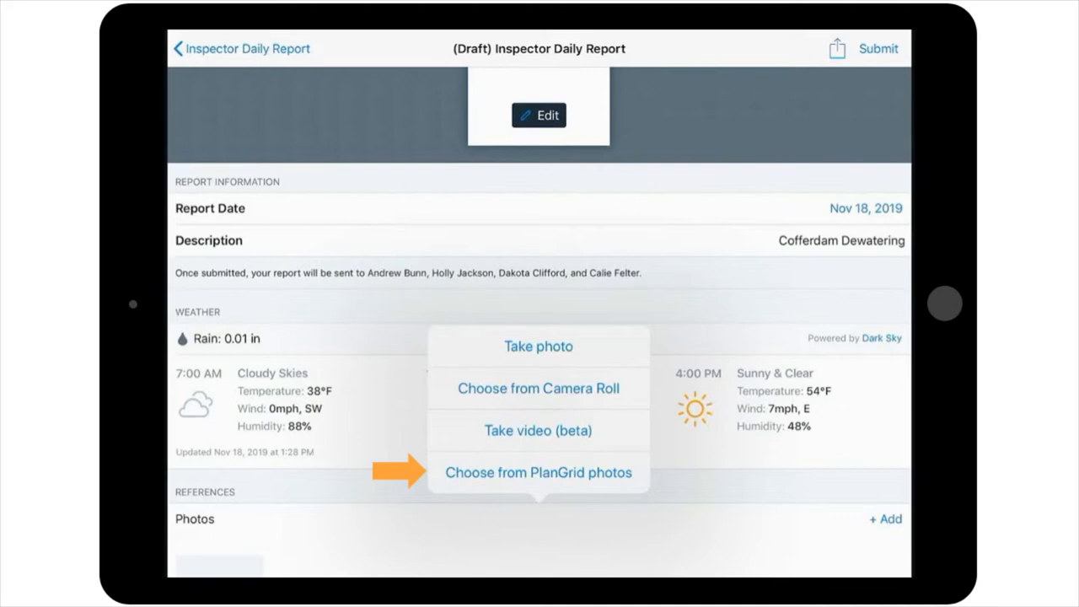
{"action": "left_click", "coordinate": [538, 472]}
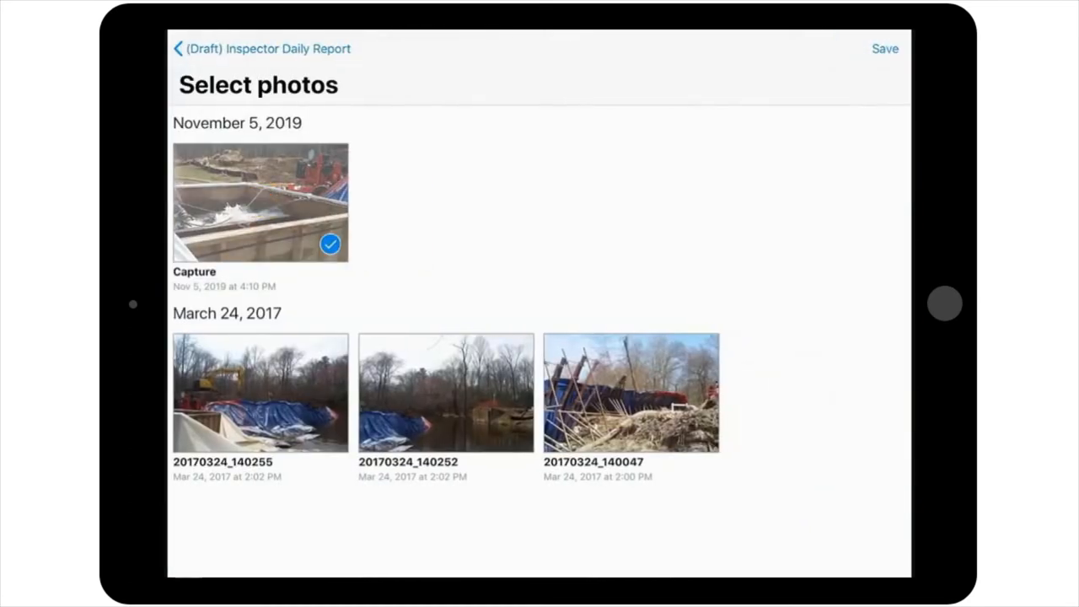
{"action": "left_click", "coordinate": [260, 392]}
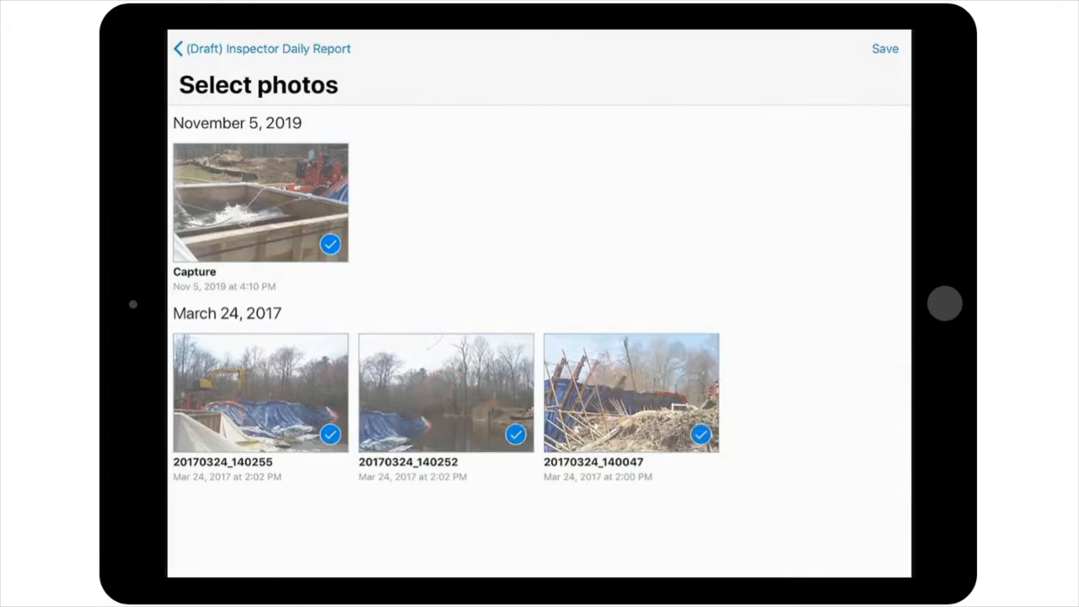
{"action": "left_click", "coordinate": [884, 48]}
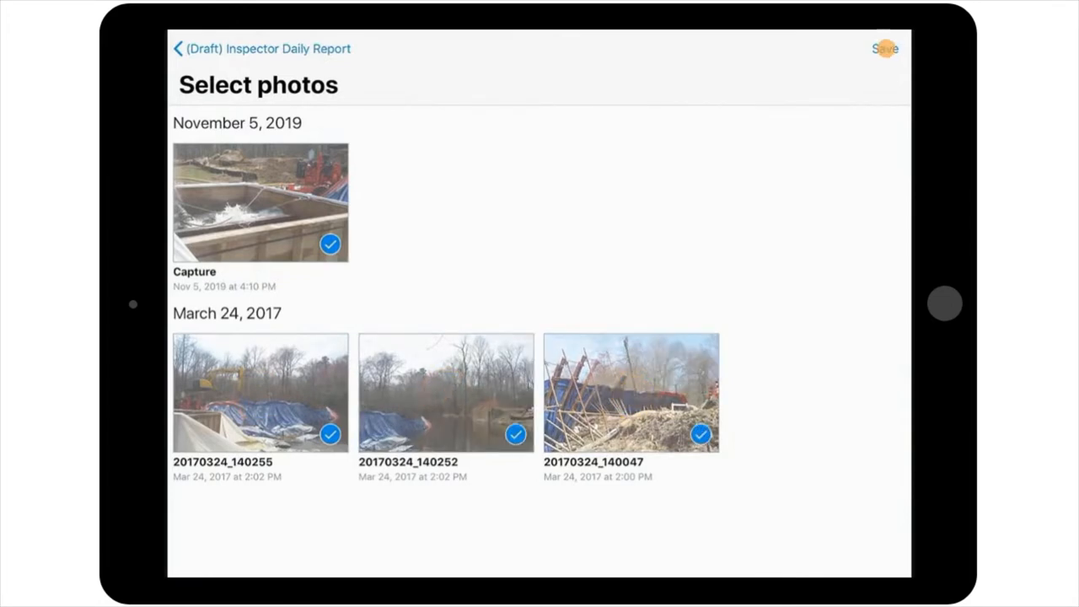
{"action": "left_click", "coordinate": [884, 48]}
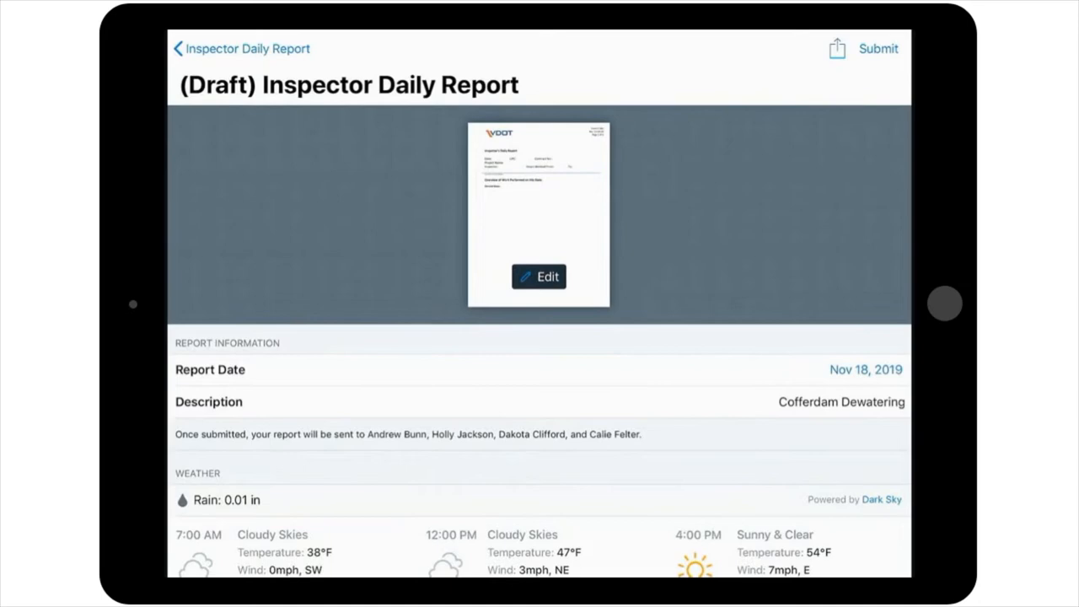
Open the draft report's VDOT PDF form for editing
{"action": "left_click", "coordinate": [538, 277]}
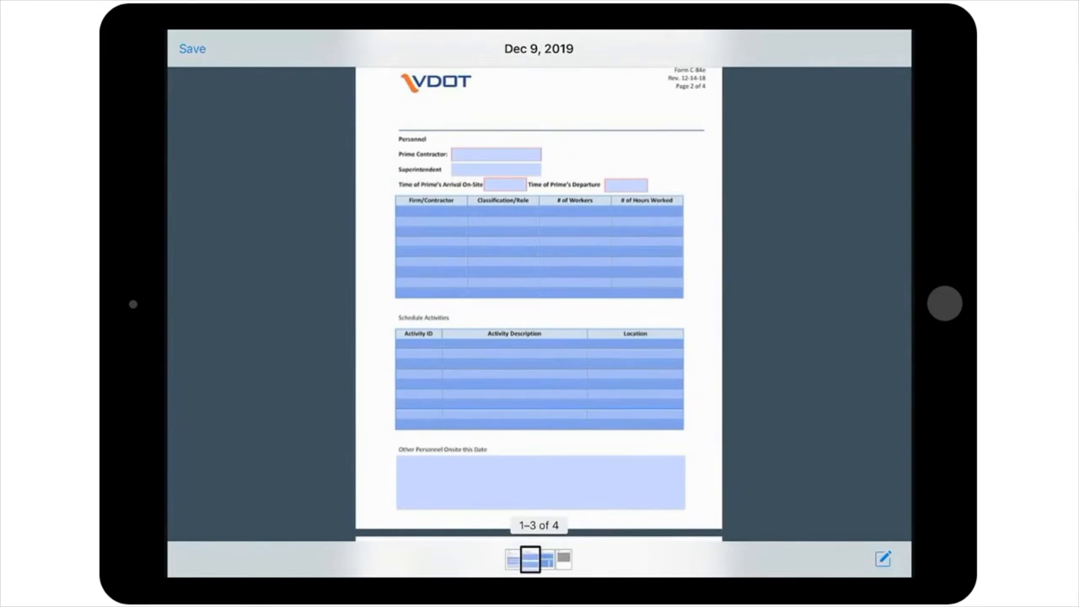
Fill in the VDOT form's personnel, schedule activities, equipment and work item comment entries
{"action": "left_click", "coordinate": [496, 154]}
{"action": "type", "text": "Virginia Bridge"}
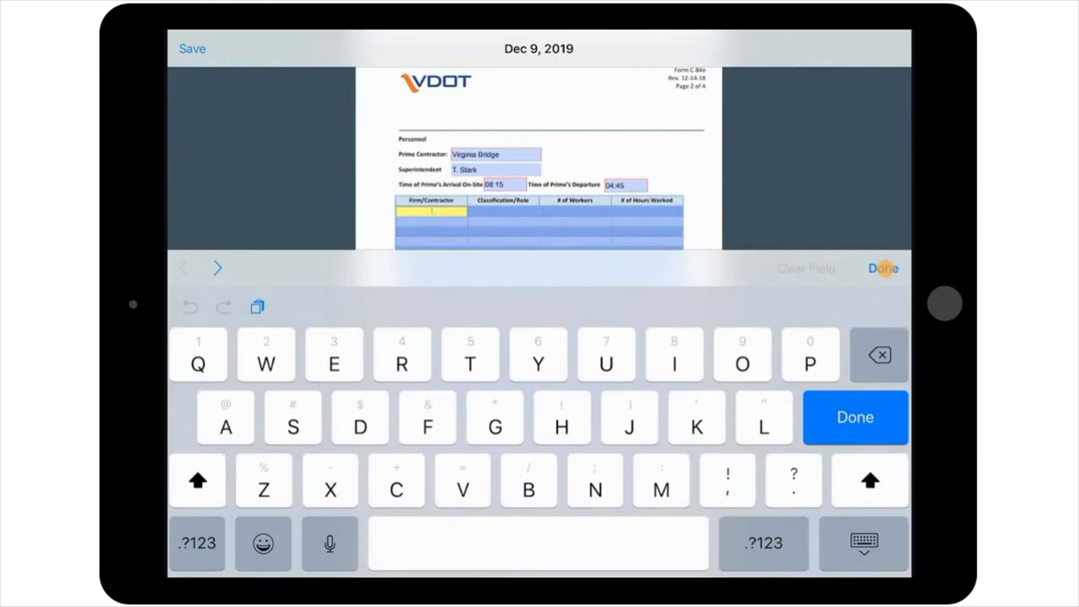
{"action": "left_click", "coordinate": [854, 417]}
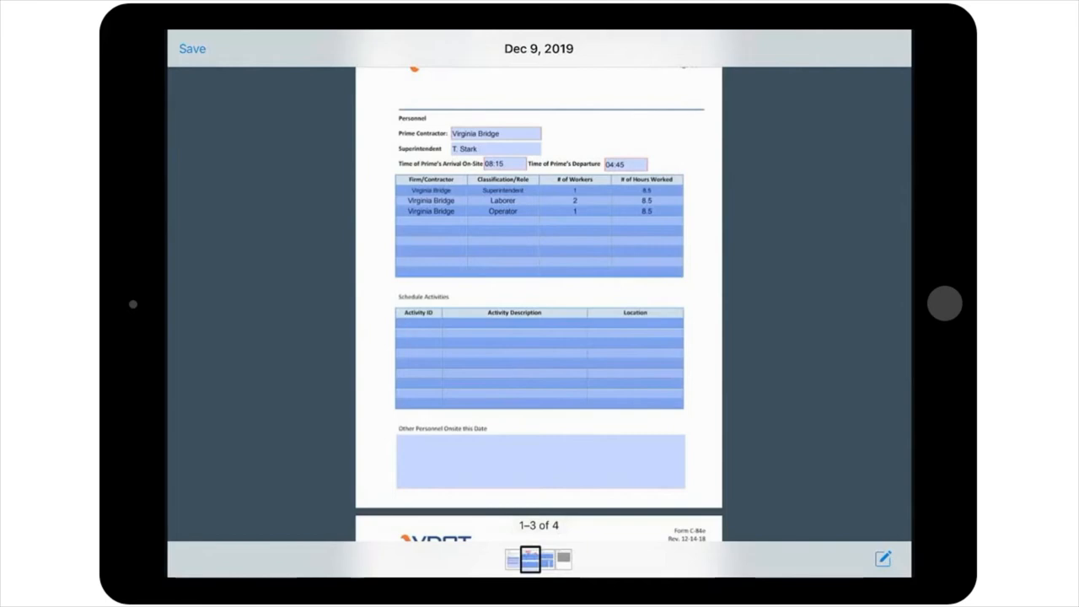
{"action": "left_click", "coordinate": [417, 323]}
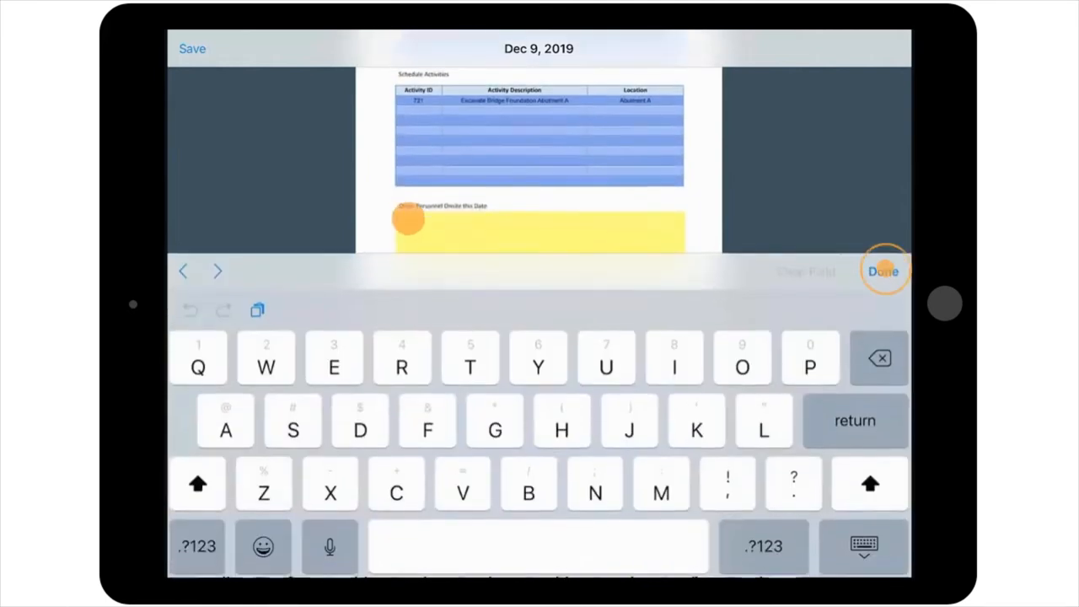
{"action": "left_click", "coordinate": [883, 271]}
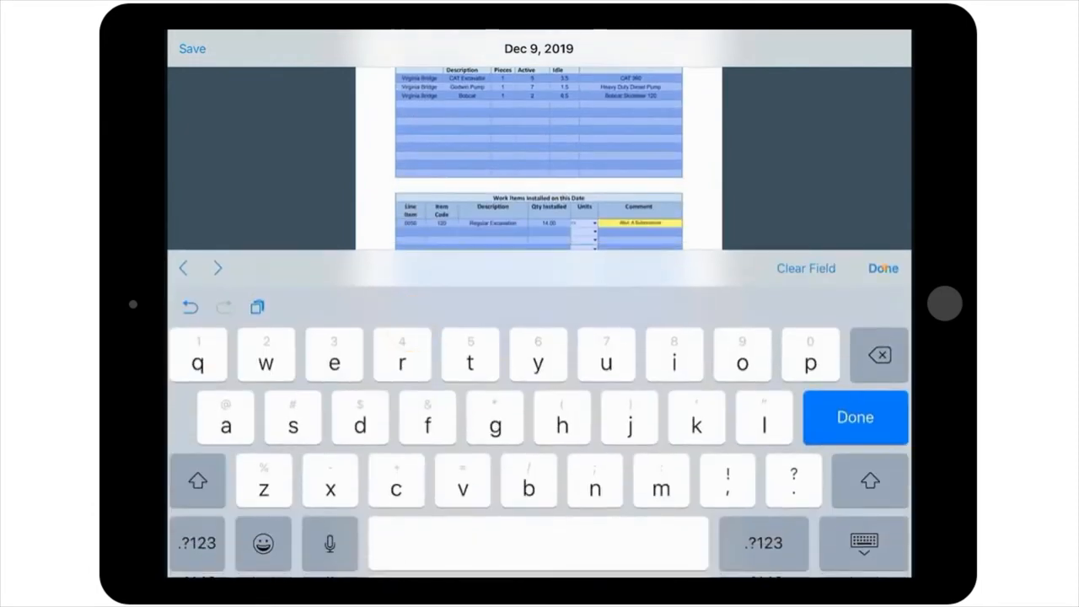
{"action": "left_click", "coordinate": [854, 417]}
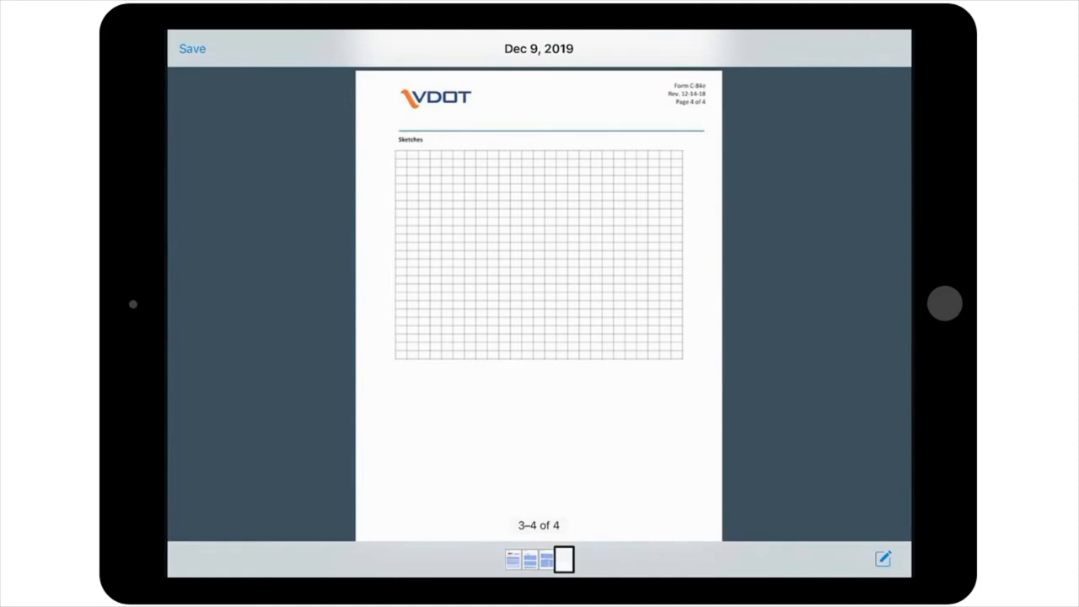
{"action": "left_click", "coordinate": [882, 559]}
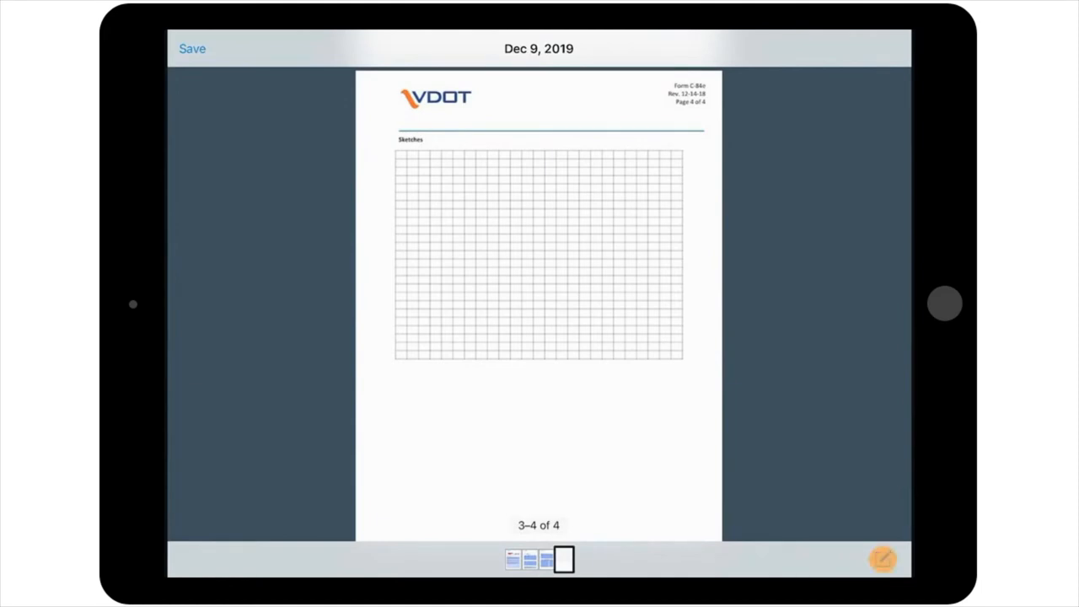
Show the cofferdam sketch on page 4, then save the form back to the report
{"action": "left_click", "coordinate": [882, 559]}
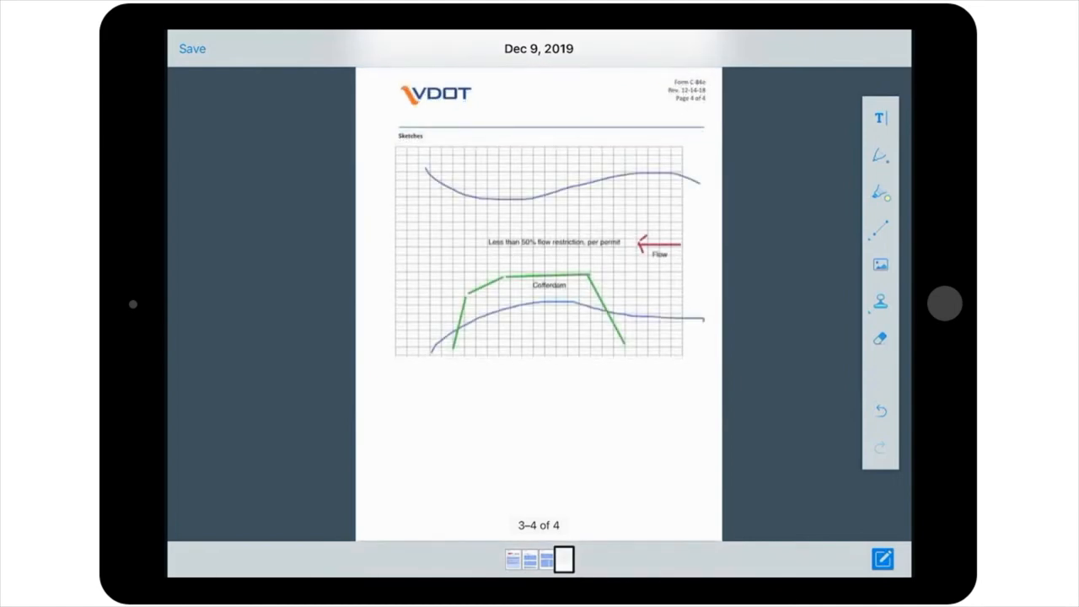
{"action": "left_click", "coordinate": [192, 48]}
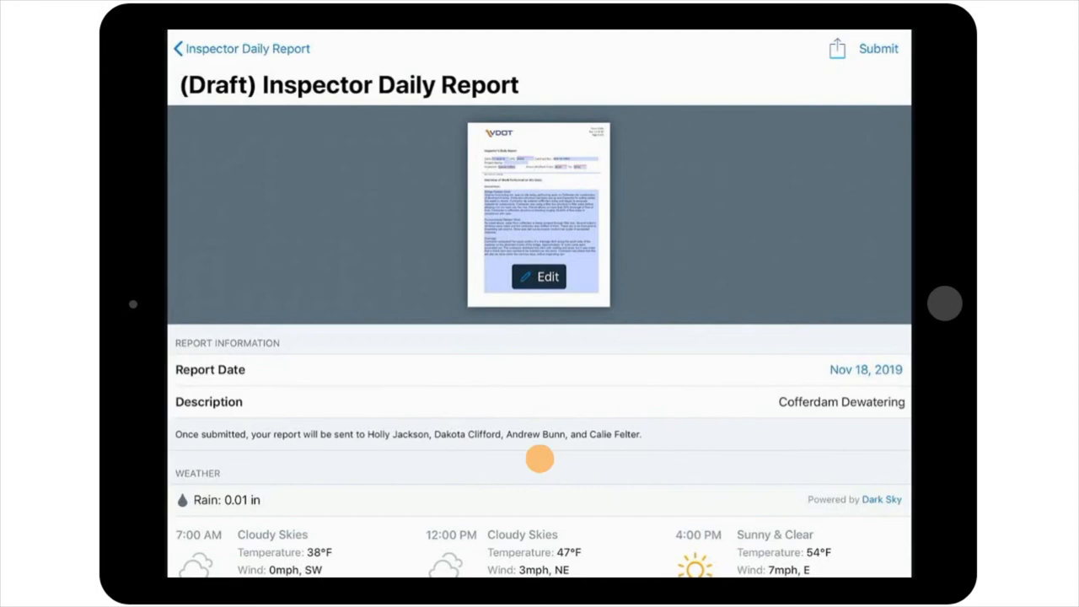
Scroll through the report's references and start submitting it
{"action": "scroll", "scroll_direction": "down", "scroll_amount": 3}
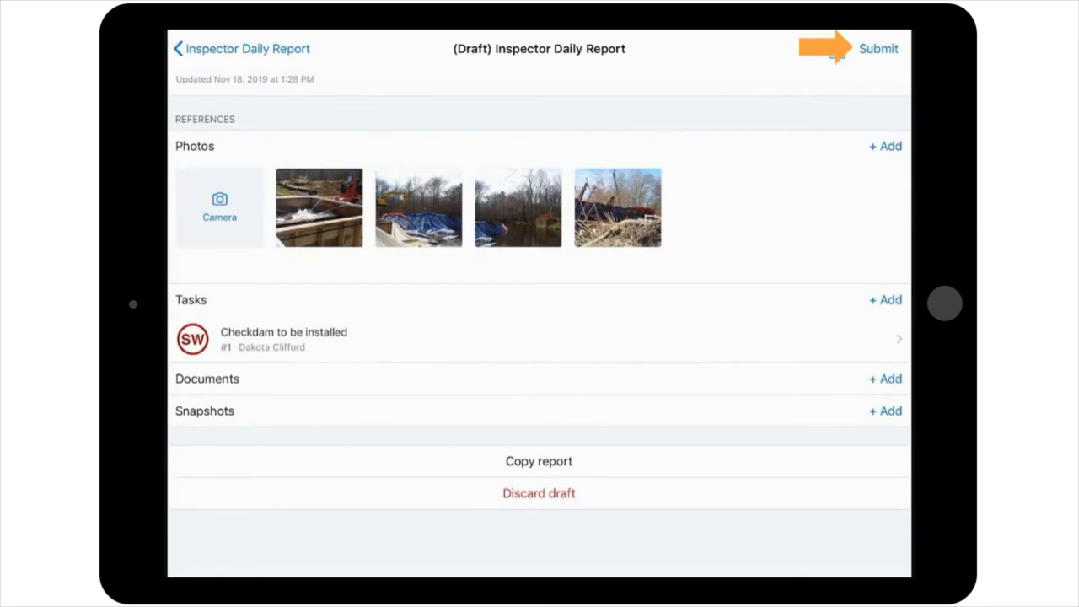
{"action": "left_click", "coordinate": [877, 48]}
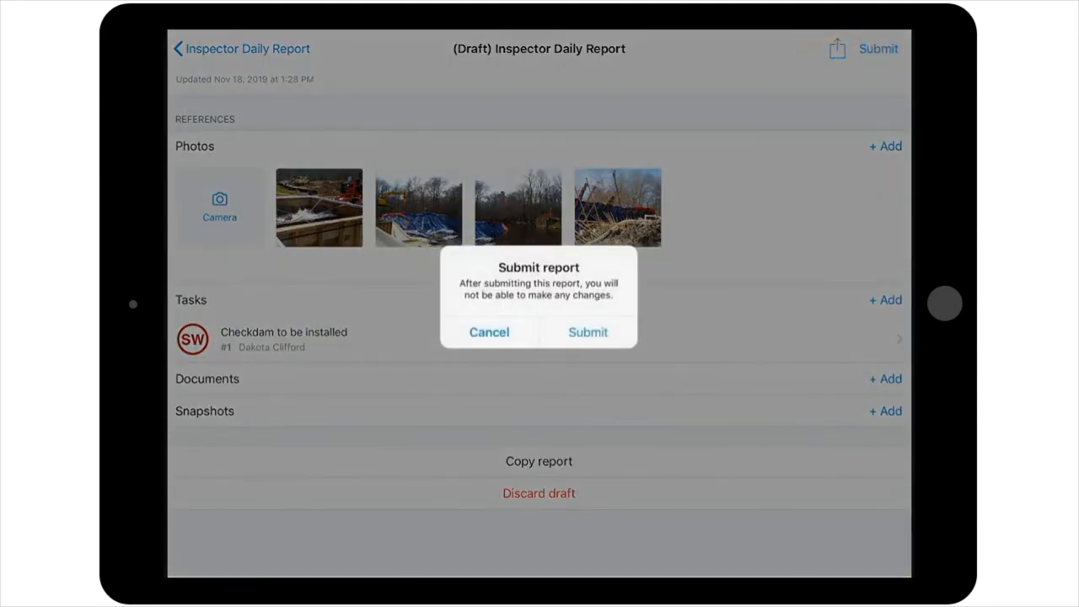
Confirm submitting the Nov 18, 2019 Cofferdam Dewatering daily report
{"action": "left_click", "coordinate": [587, 331]}
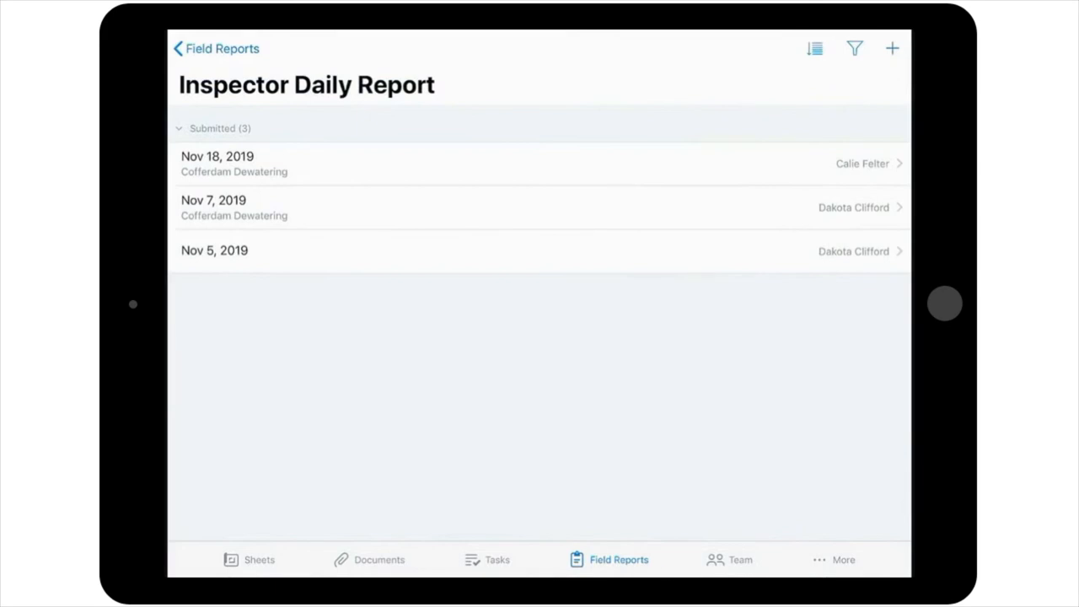
Open the Nov 18, 2019 Cofferdam Dewatering report and show its PDF preview
{"action": "left_click", "coordinate": [218, 163]}
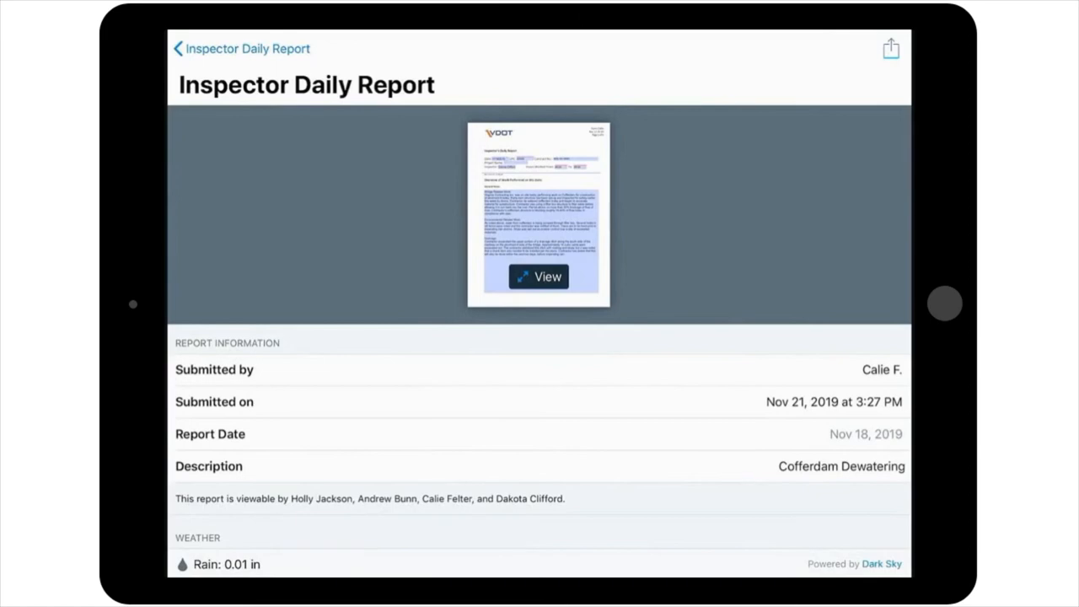
{"action": "left_click", "coordinate": [891, 48]}
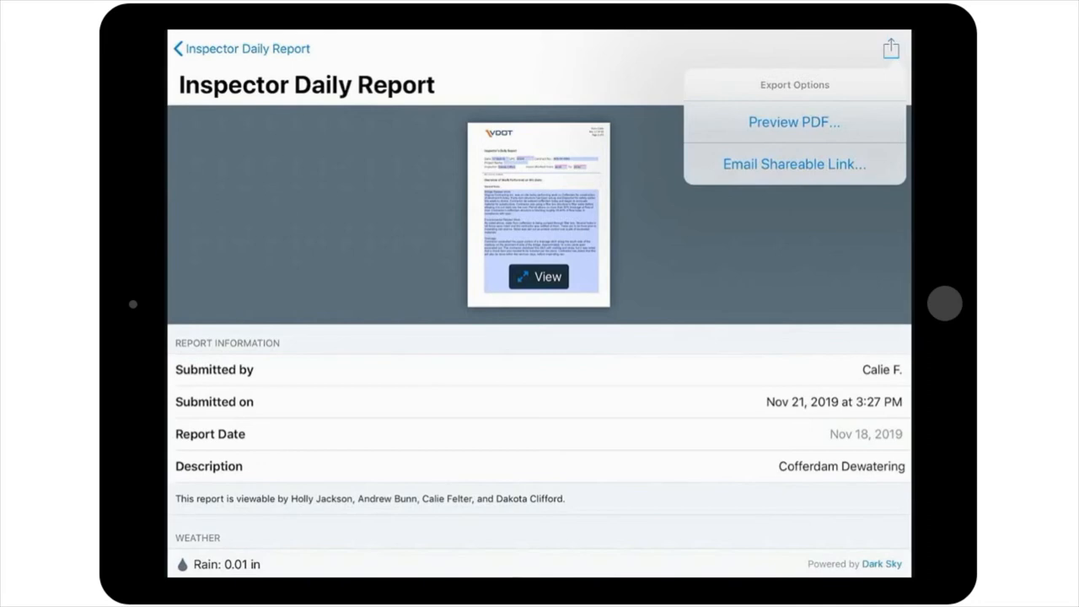
{"action": "left_click", "coordinate": [793, 122]}
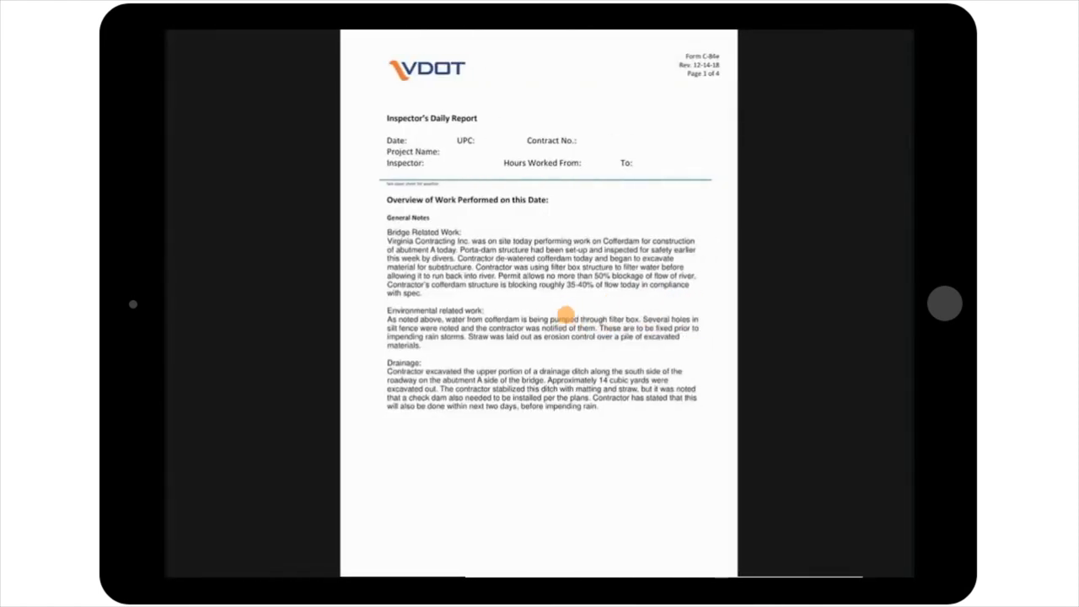
Scroll through the report PDF, close it, and go back to Field Reports
{"action": "scroll", "scroll_direction": "down", "scroll_amount": 3}
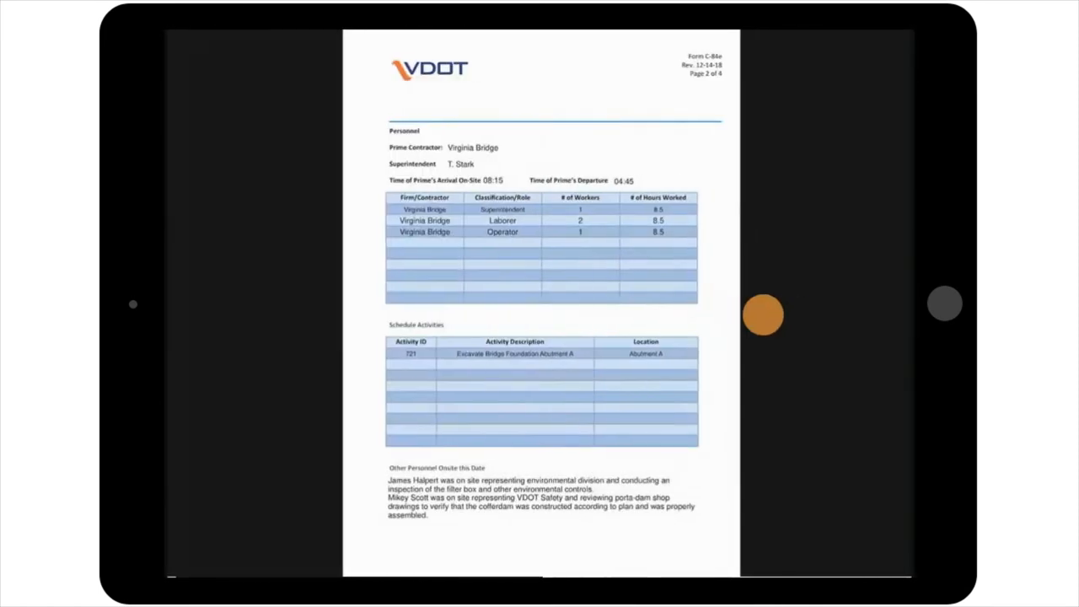
{"action": "scroll", "scroll_direction": "down", "scroll_amount": 3}
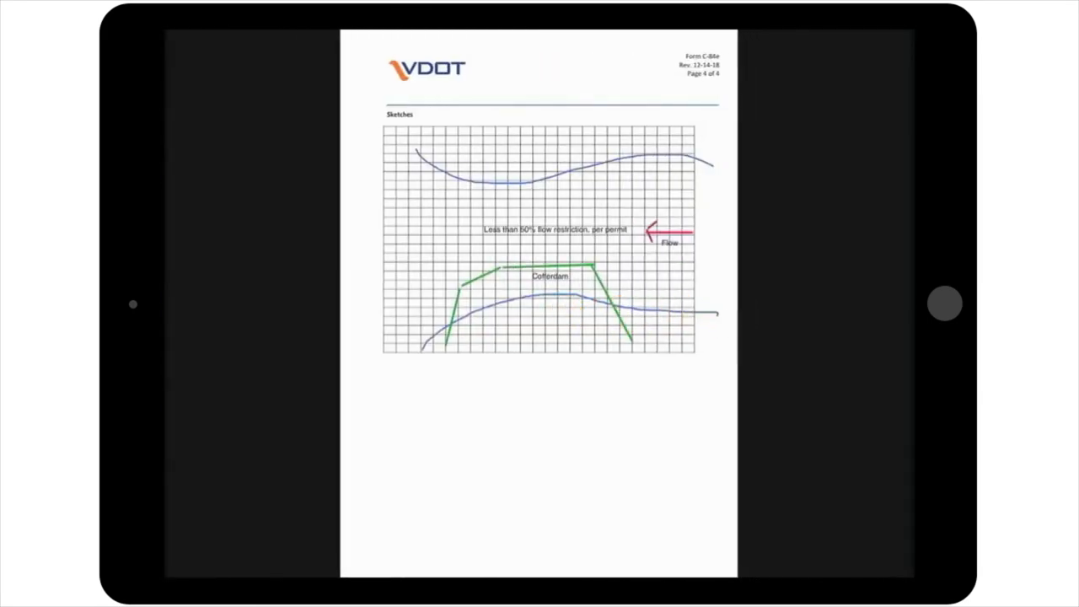
{"action": "left_click", "coordinate": [180, 48]}
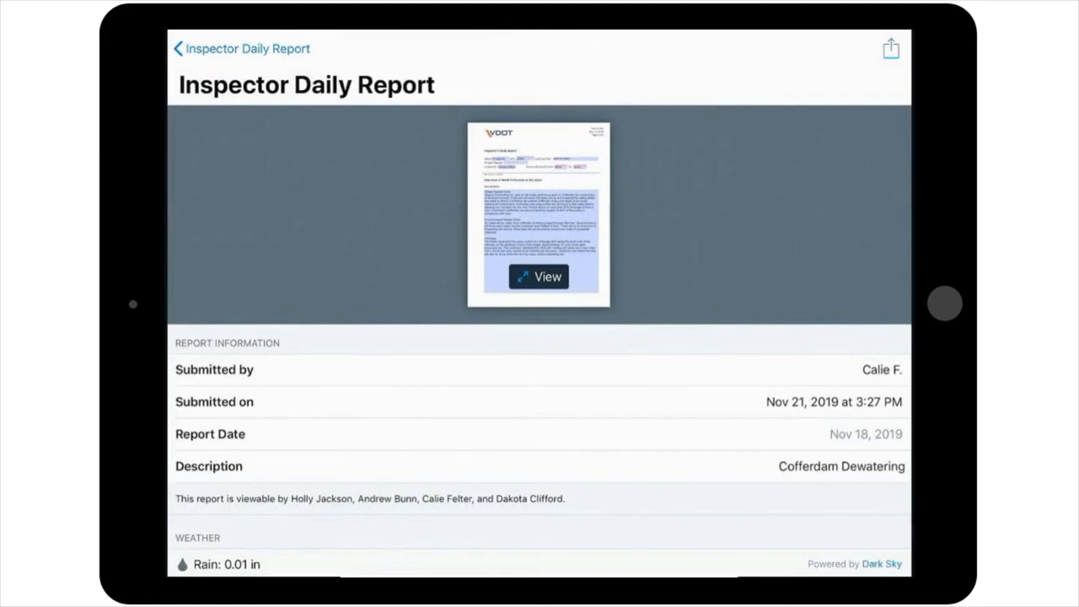
{"action": "left_click", "coordinate": [181, 48]}
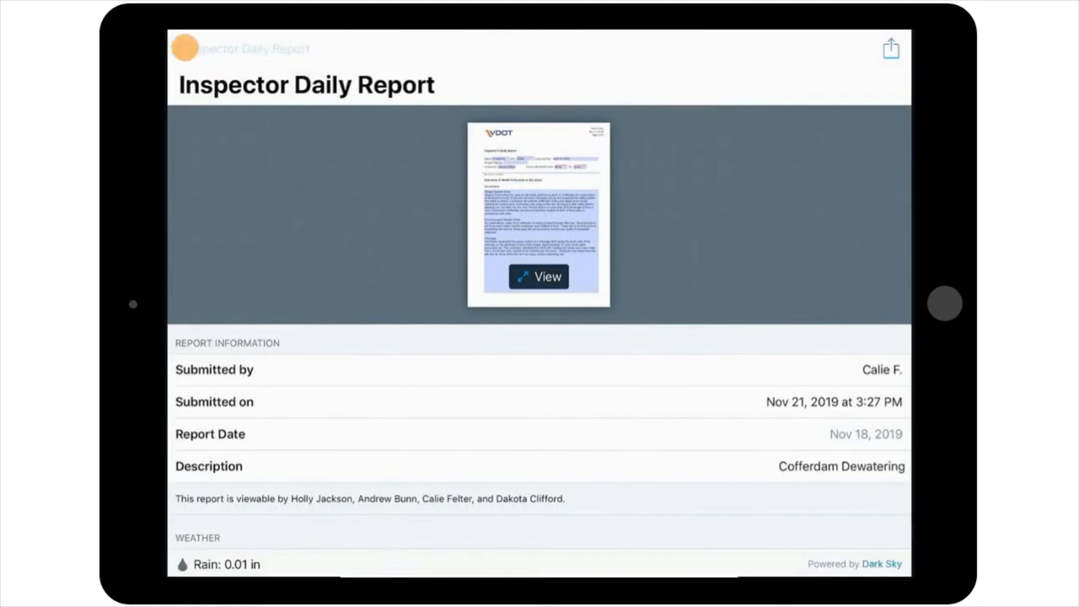
{"action": "left_click", "coordinate": [216, 48]}
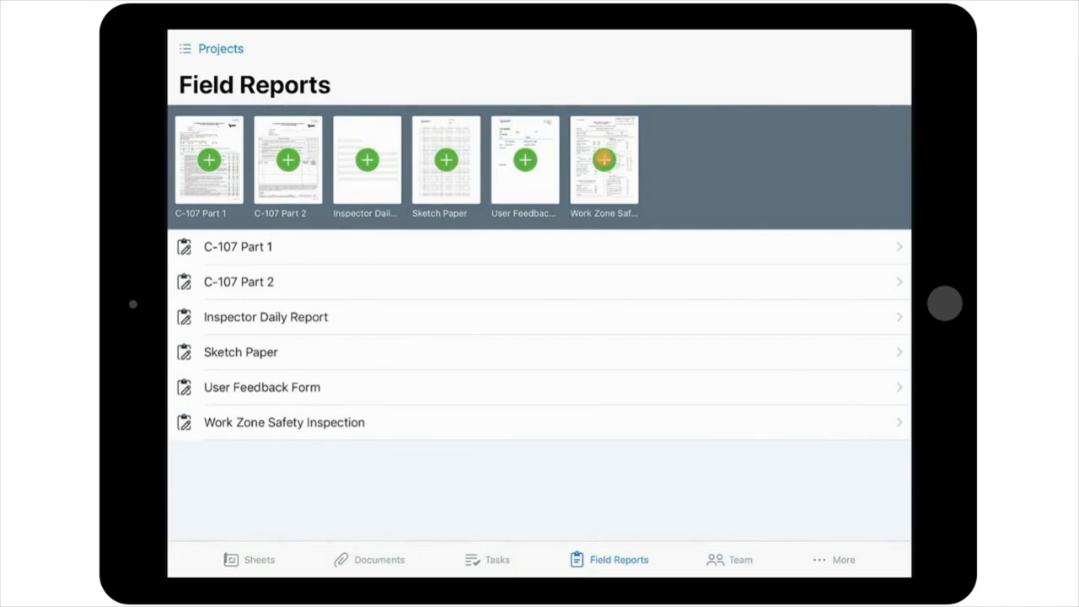
Start a Dec 9, 2019 Work Zone Safety Inspection draft and edit its checklist form
{"action": "left_click", "coordinate": [285, 422]}
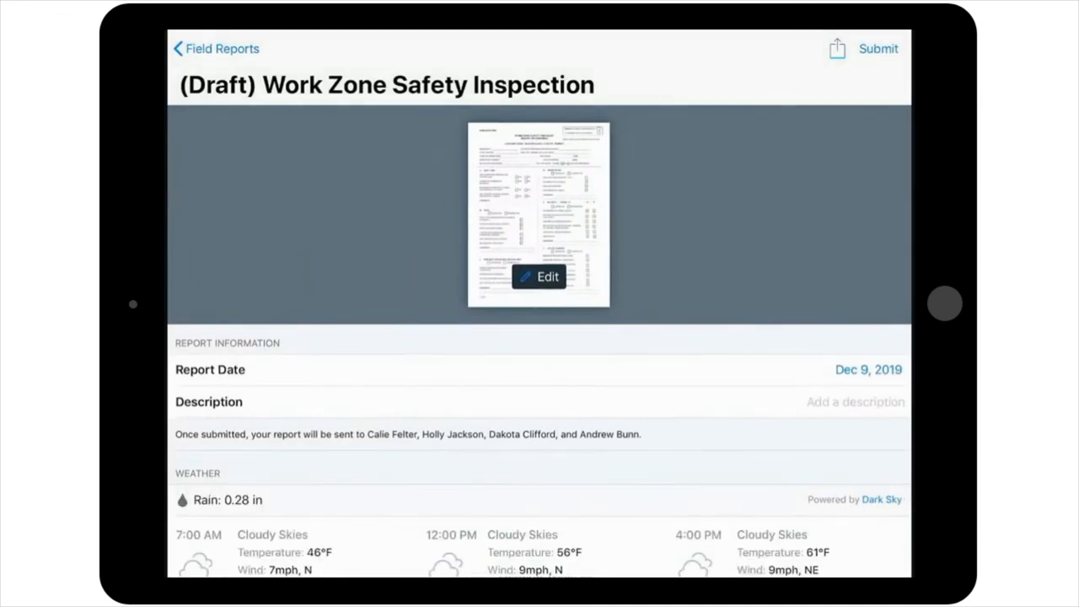
{"action": "scroll", "scroll_direction": "down", "scroll_amount": 3}
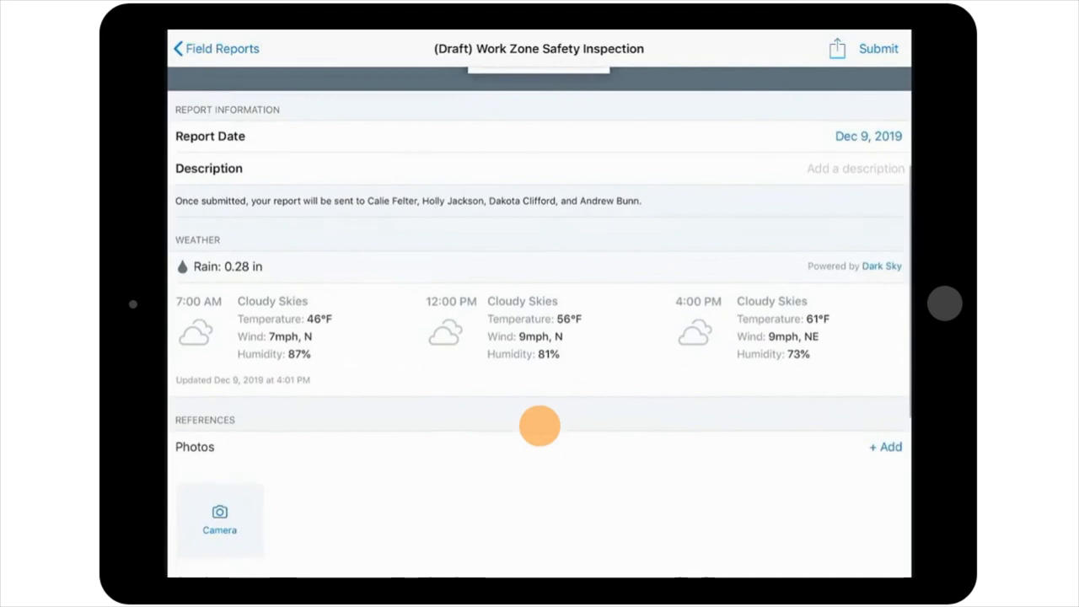
{"action": "scroll", "scroll_direction": "down", "scroll_amount": 3}
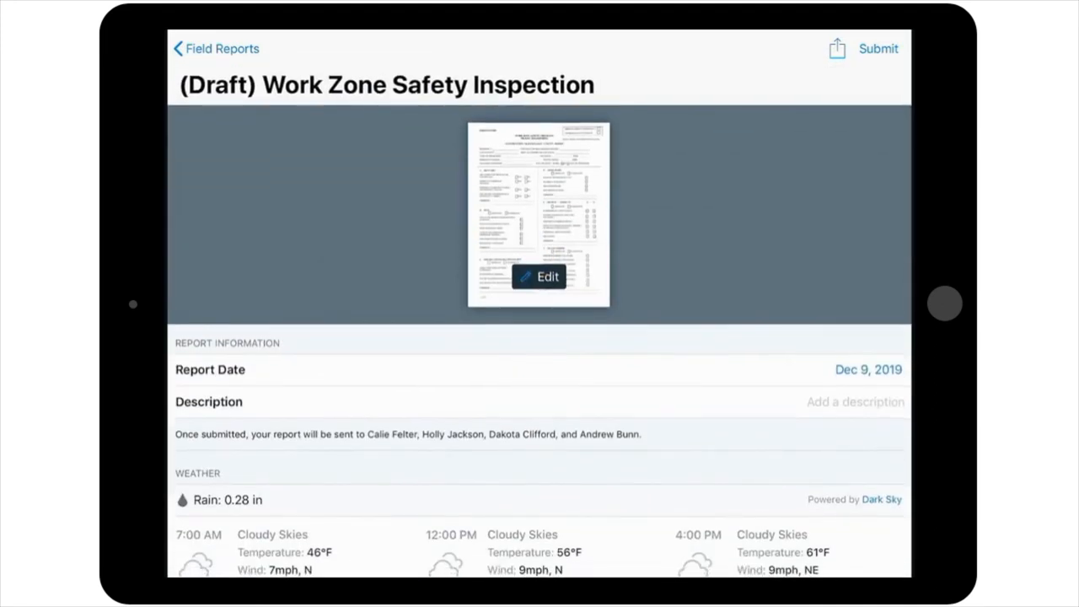
{"action": "left_click", "coordinate": [539, 277]}
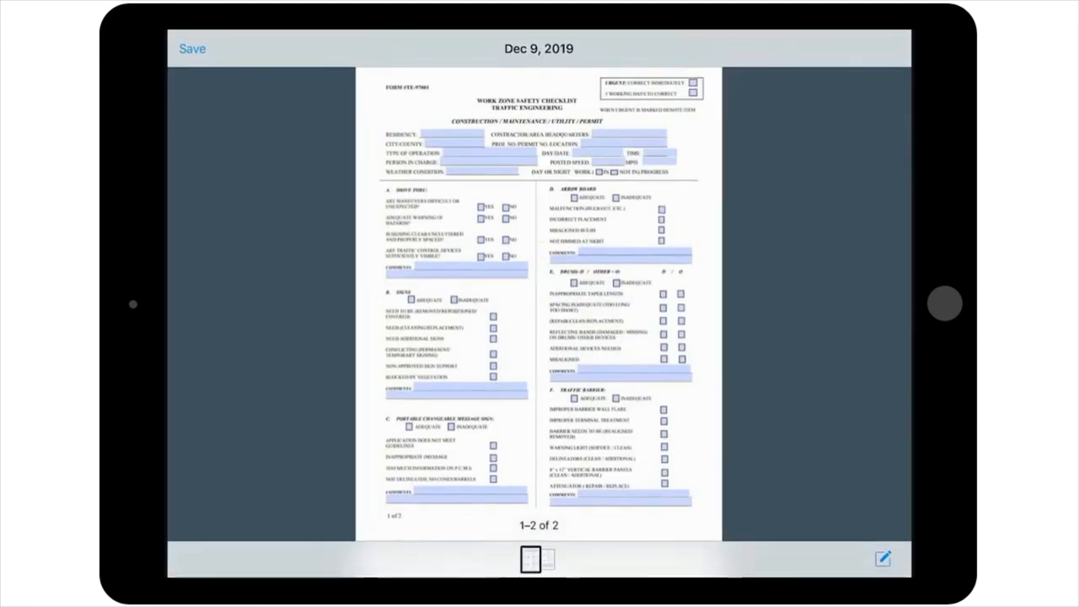